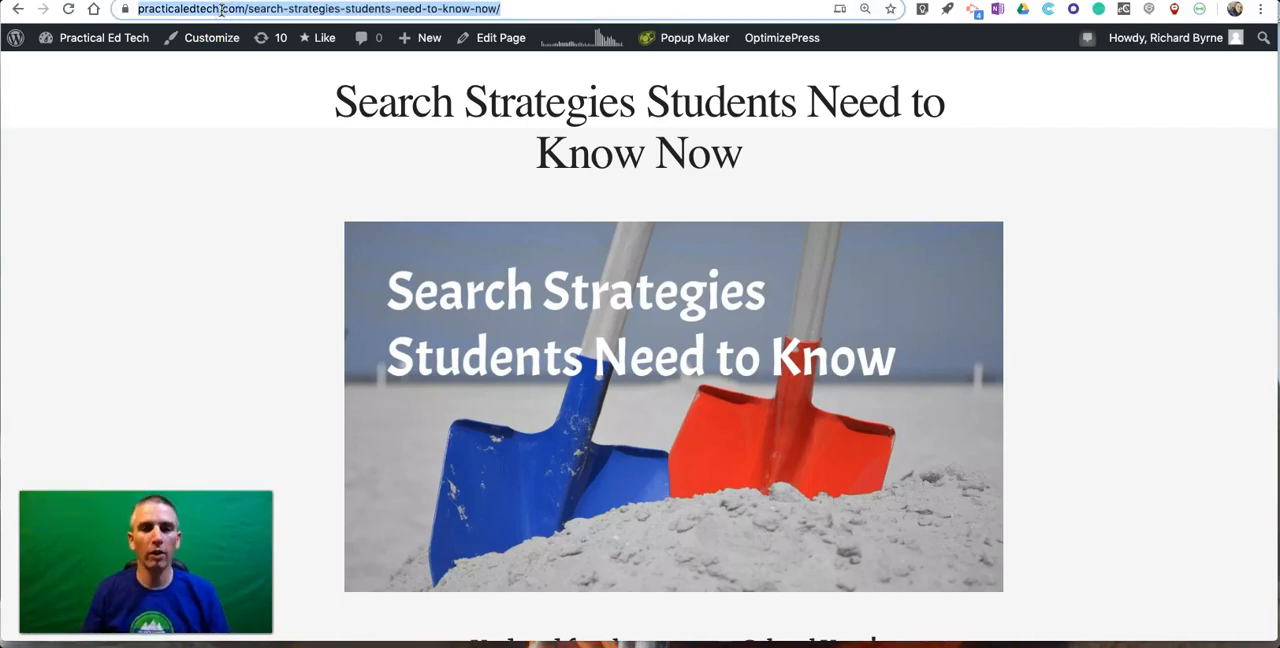
scroll("down", 3)
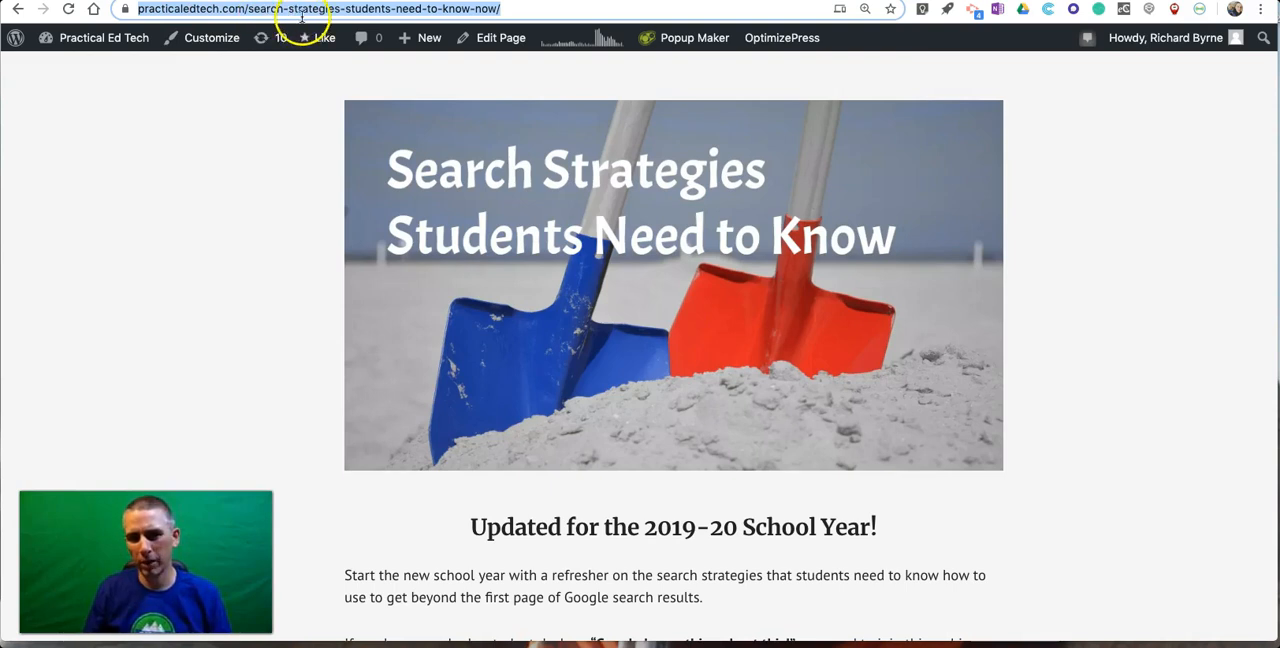
mouse_move(298, 100)
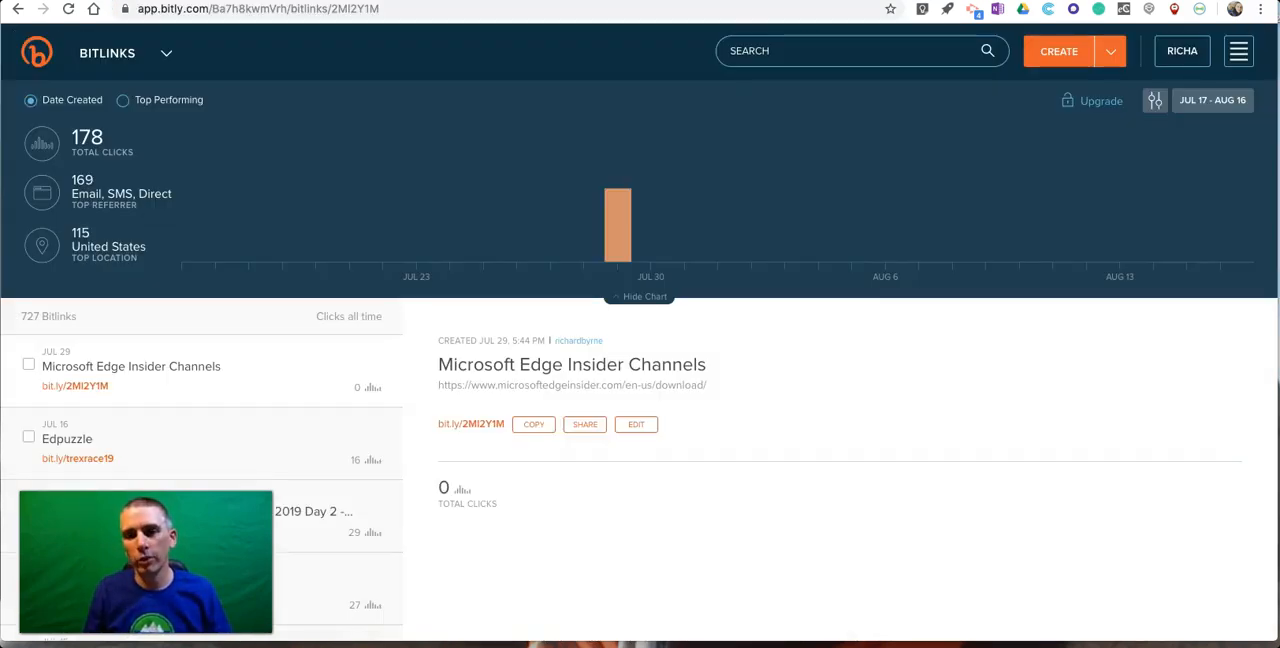
mouse_move(684, 56)
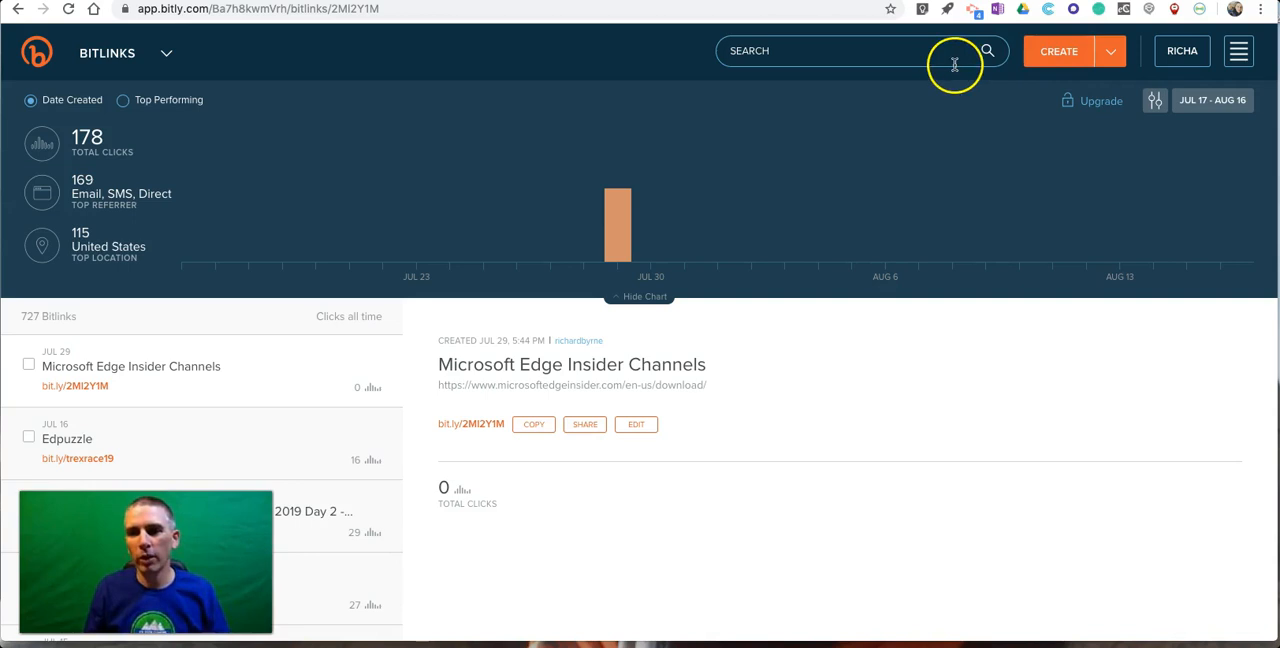
mouse_move(944, 100)
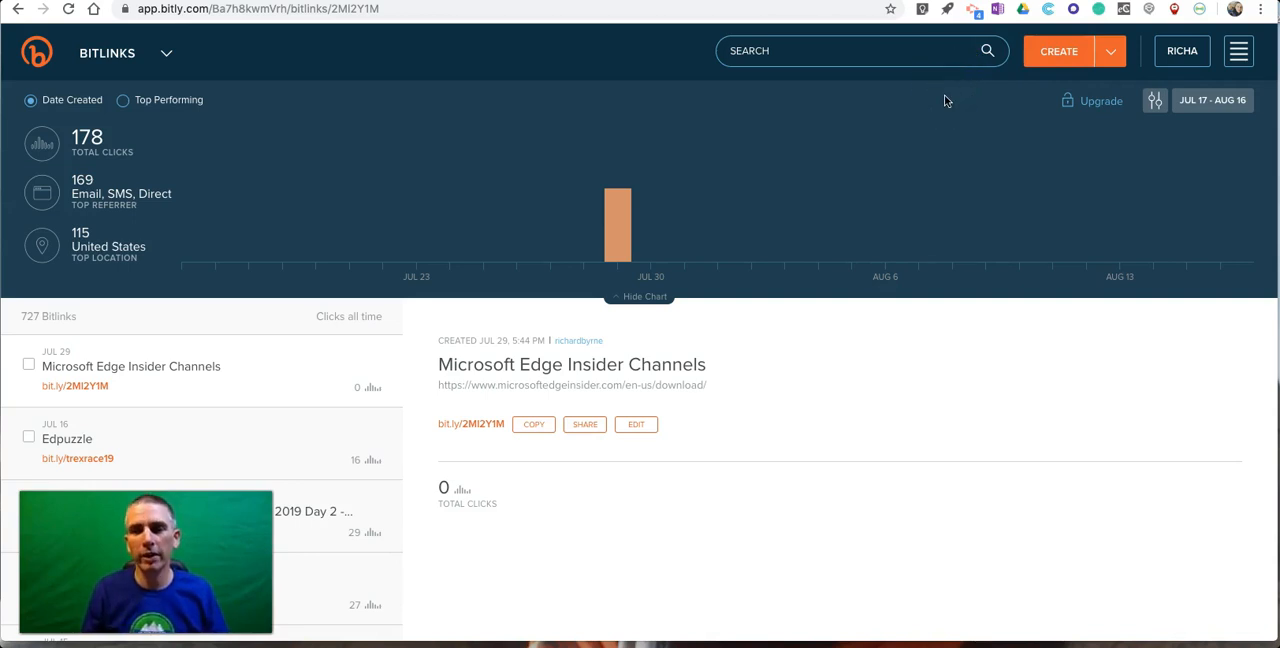
left_click(1060, 52)
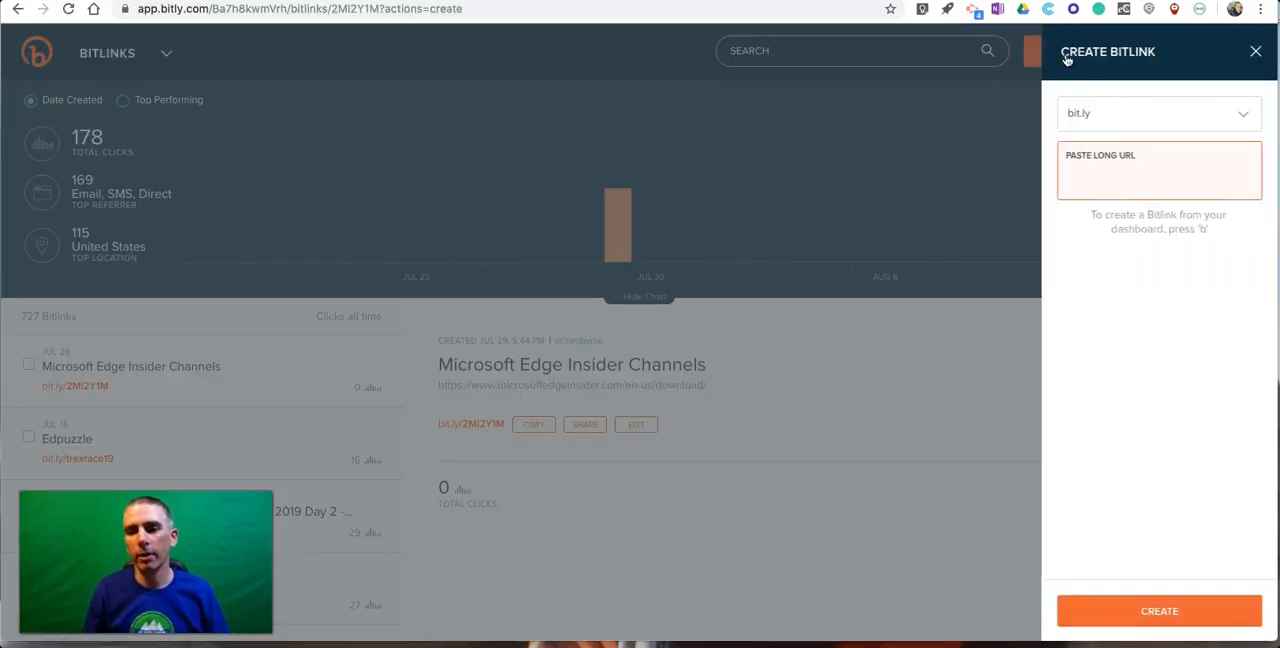
type("https://practicaledtech.com/search-strategies-students-need-to-know-now/")
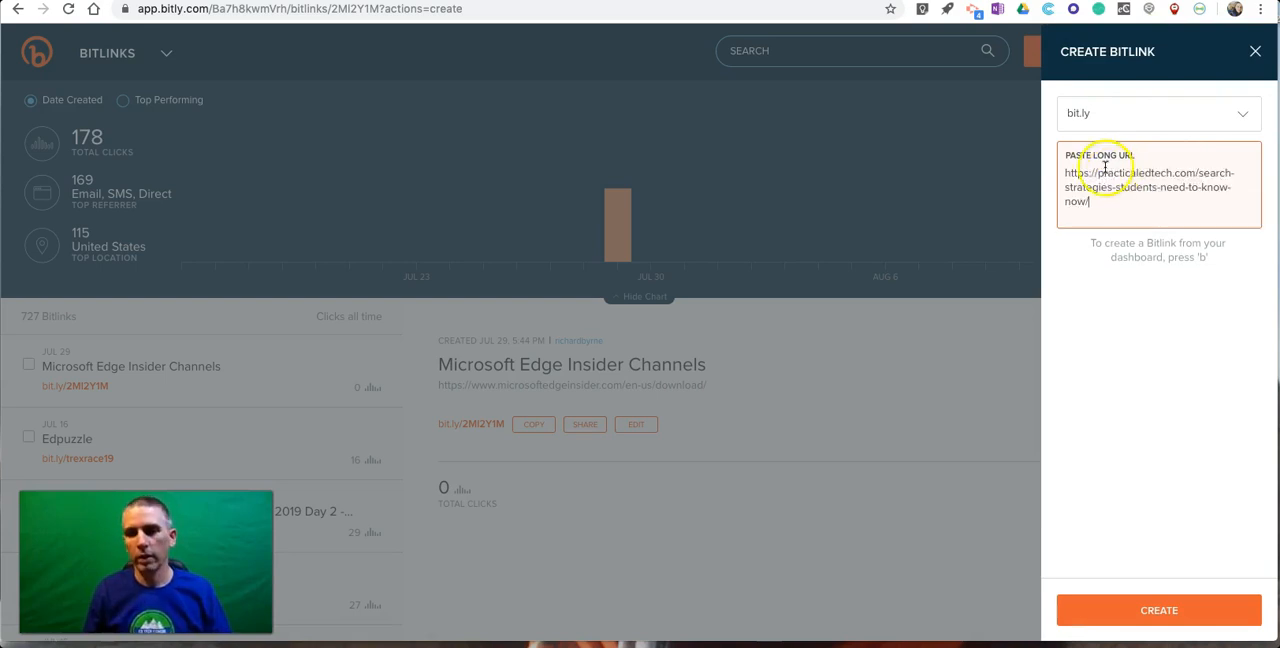
Create the Bitly link and save its back-half as petweb2019
left_click(1158, 610)
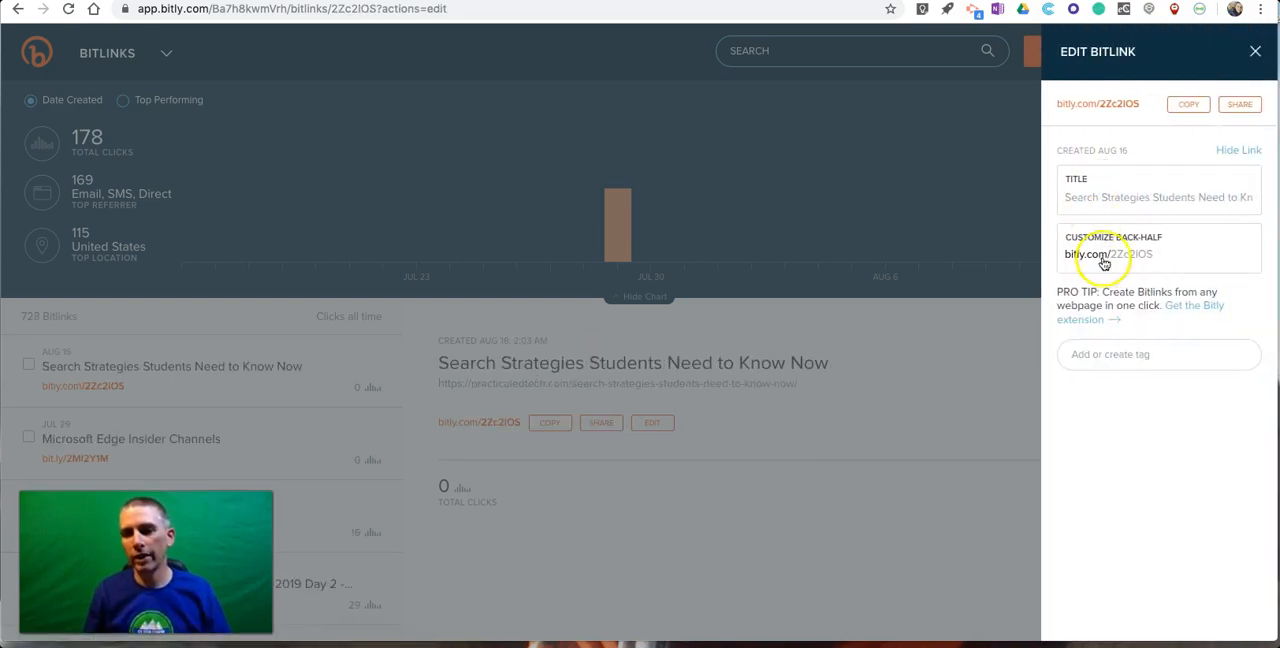
left_click(1108, 254)
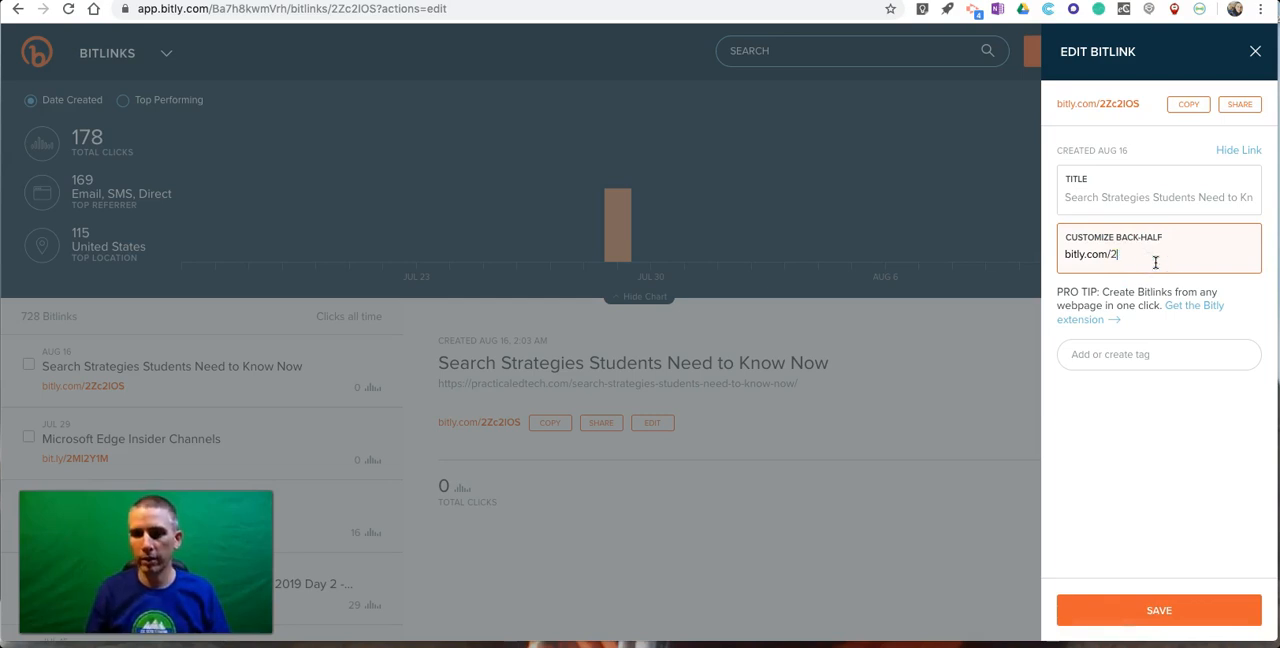
type("perweb")
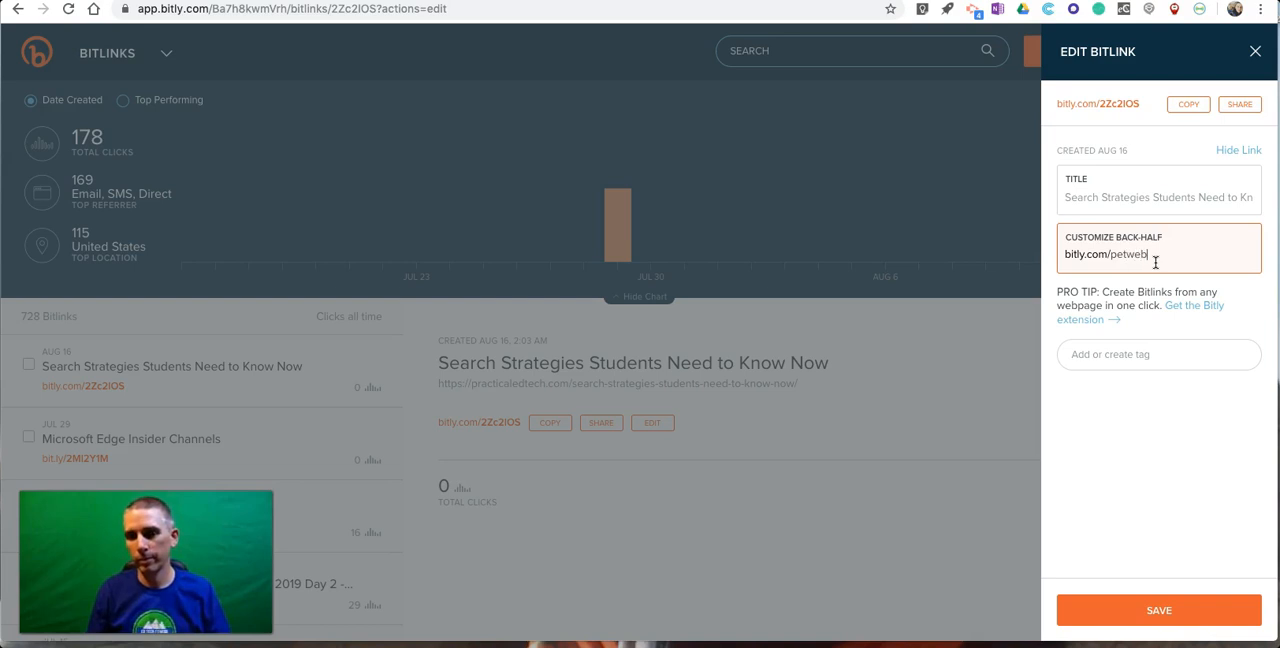
type("2019")
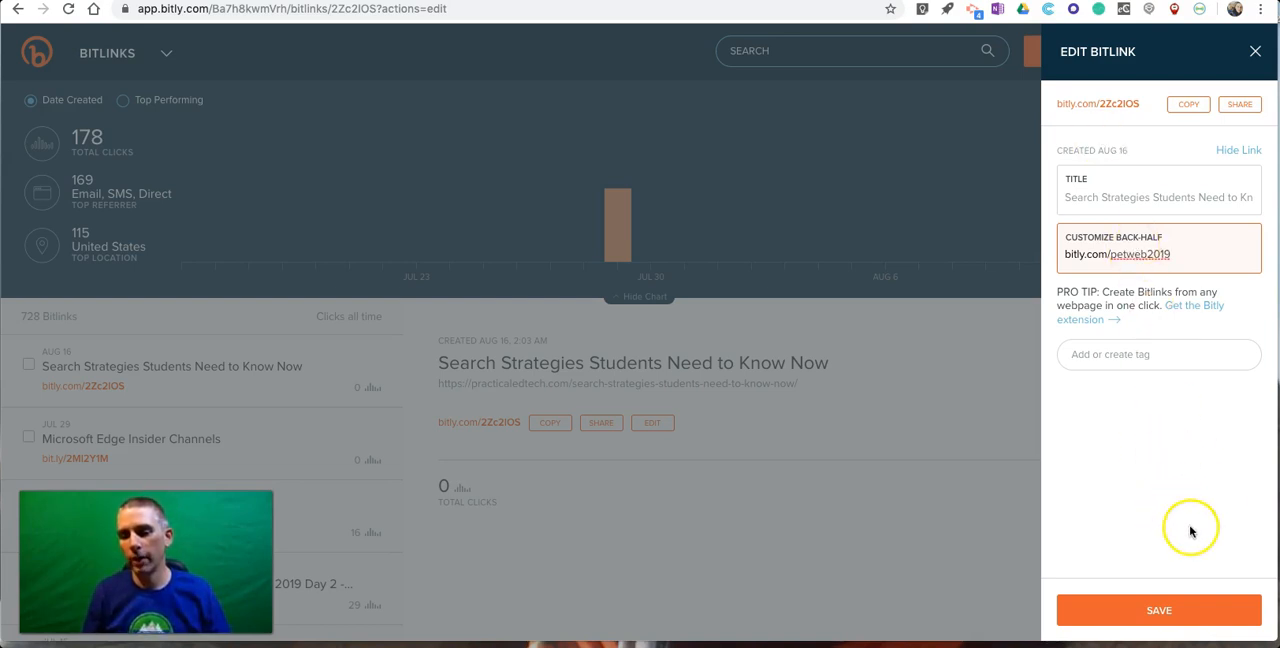
left_click(1158, 610)
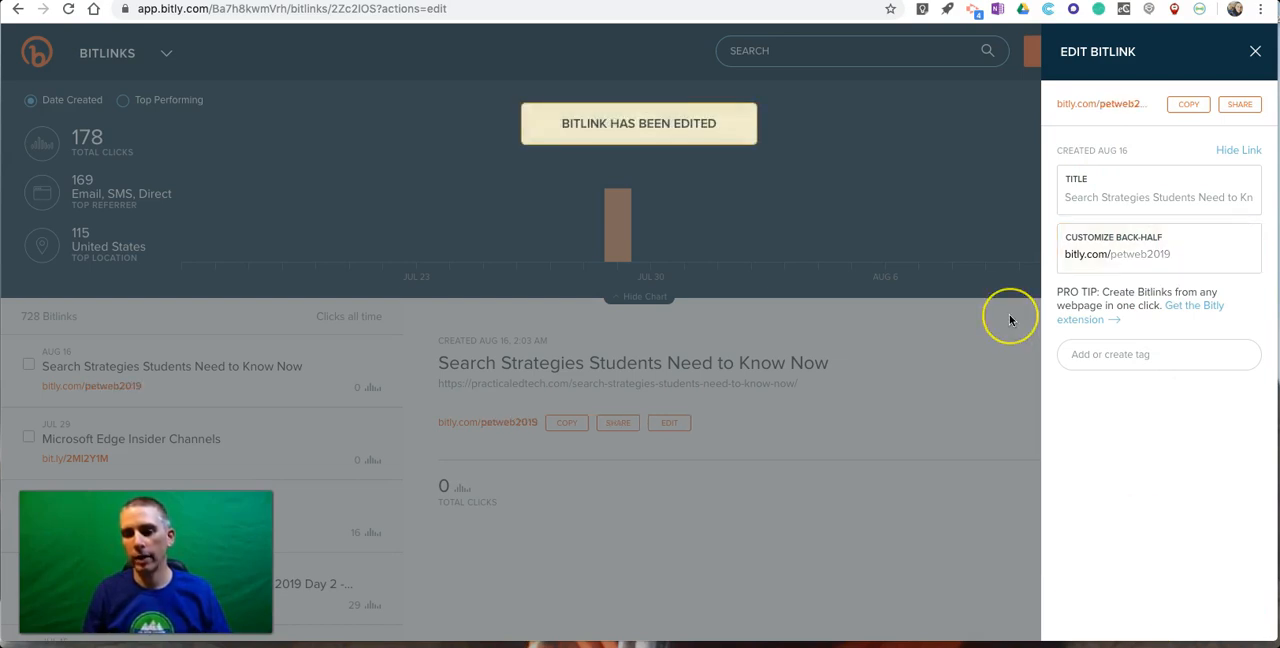
mouse_move(1010, 320)
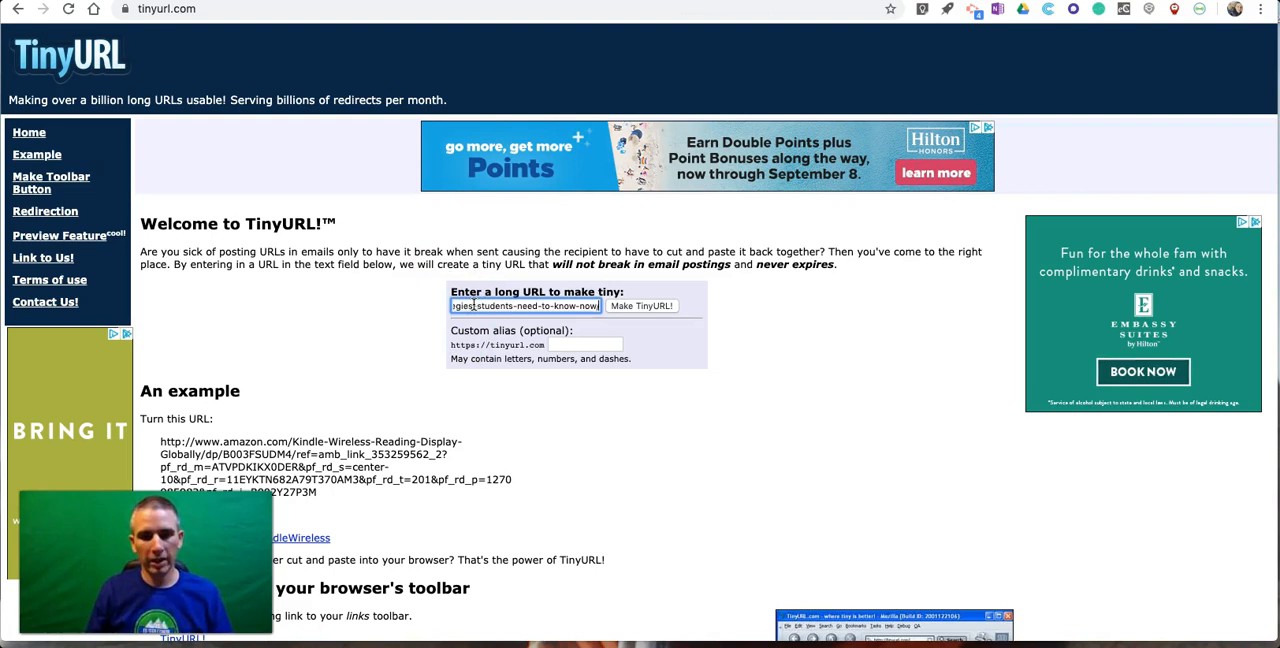
mouse_move(316, 78)
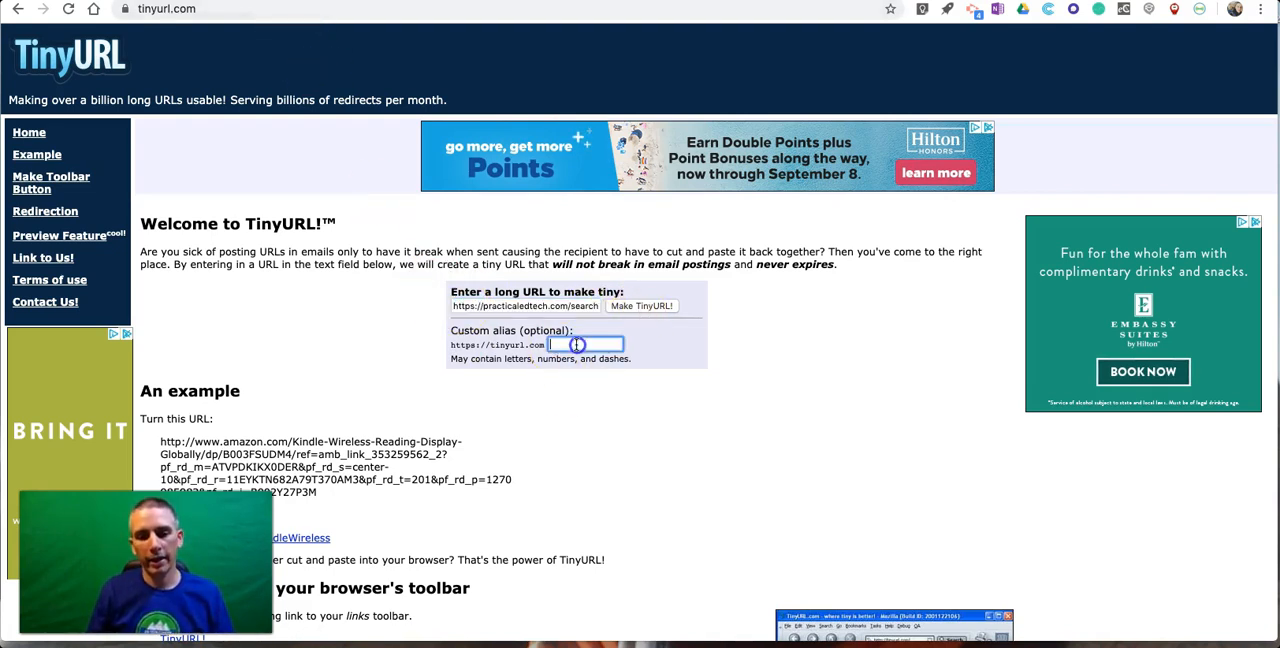
Make a TinyURL for the article with the custom alias petweb19
type("petweb19")
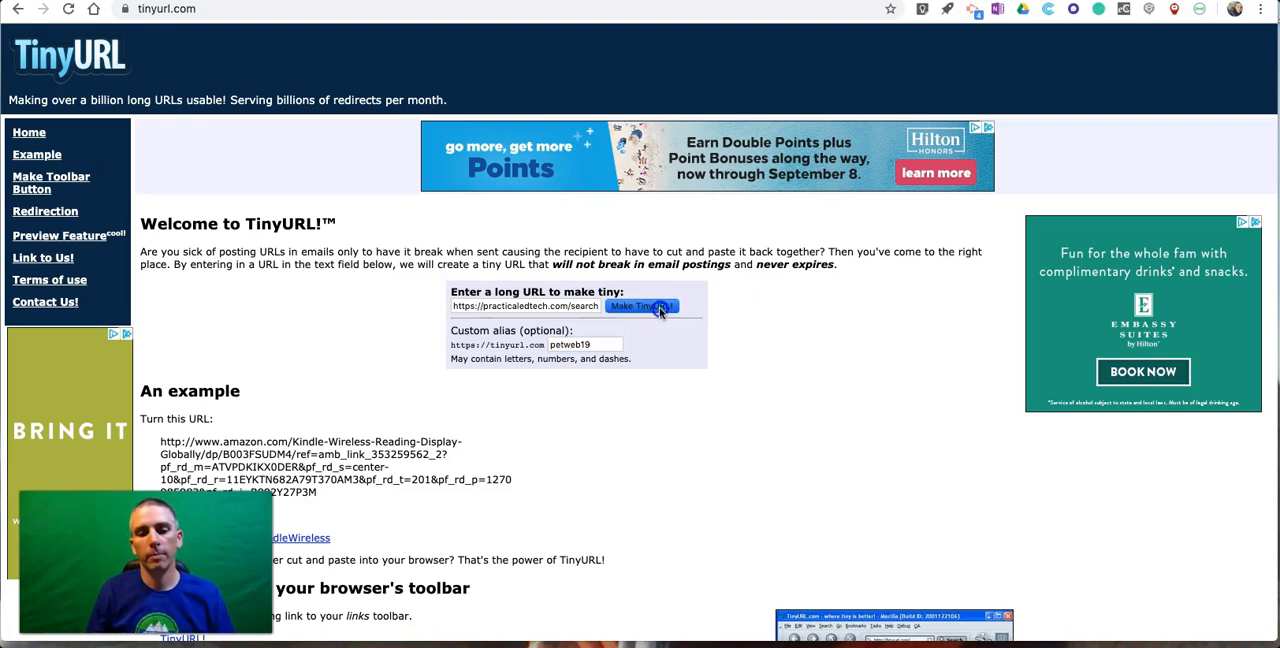
left_click(640, 306)
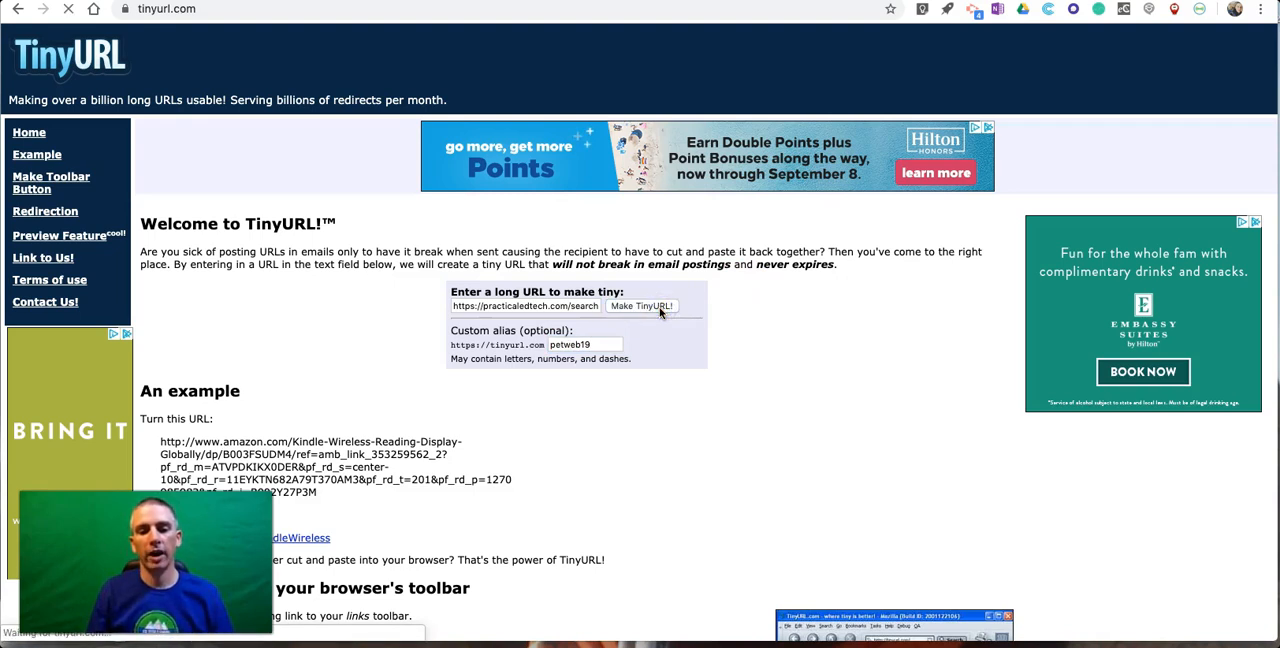
left_click(640, 304)
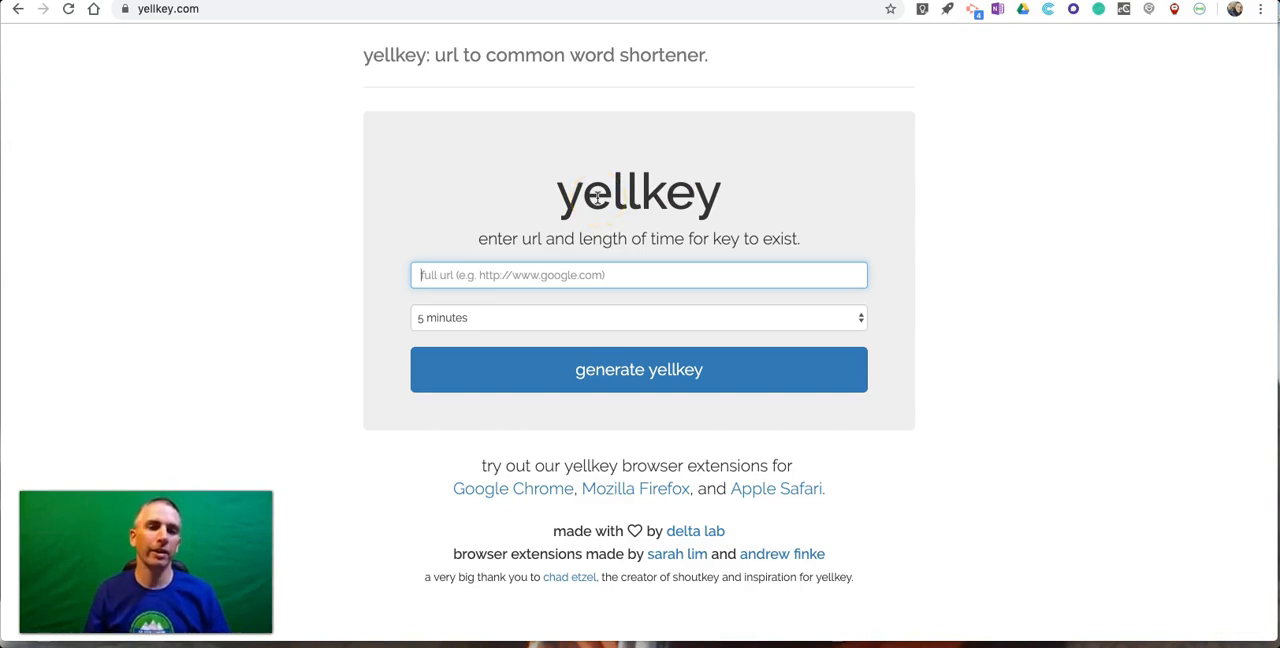
mouse_move(872, 18)
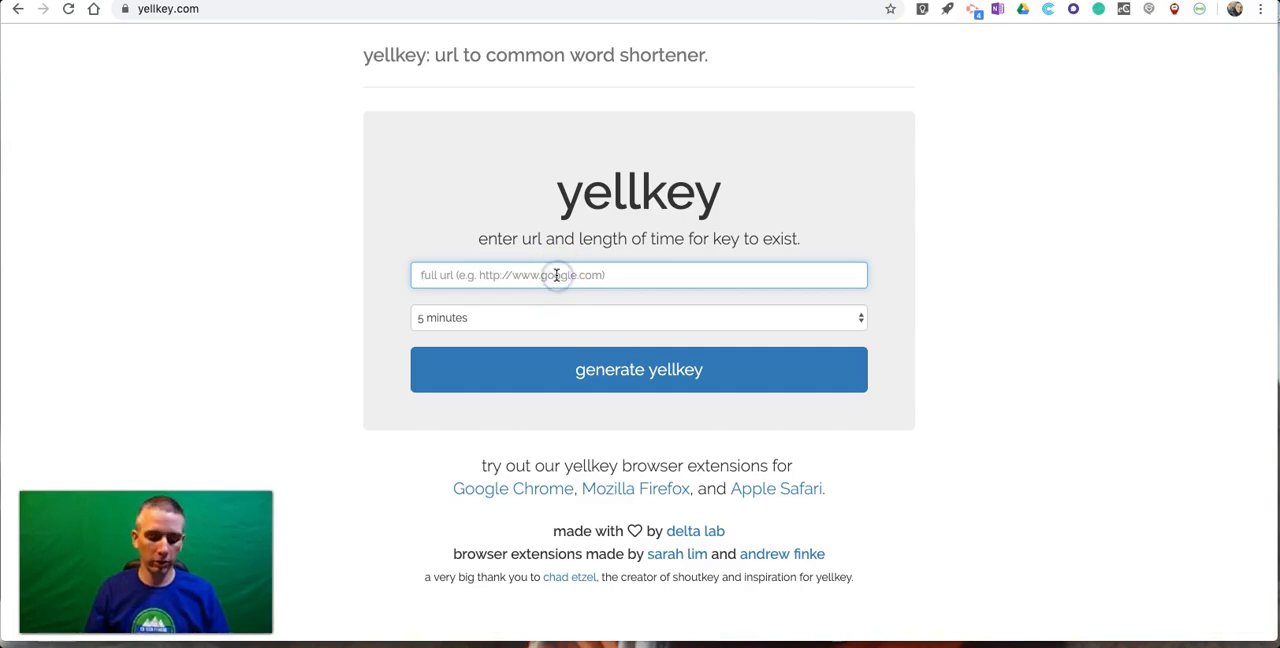
Generate a 15-minute Yellkey for the article address, yielding yellkey.com/eat
type("https://practicaledtech.com/search-strategies-students-need-to-know-now/")
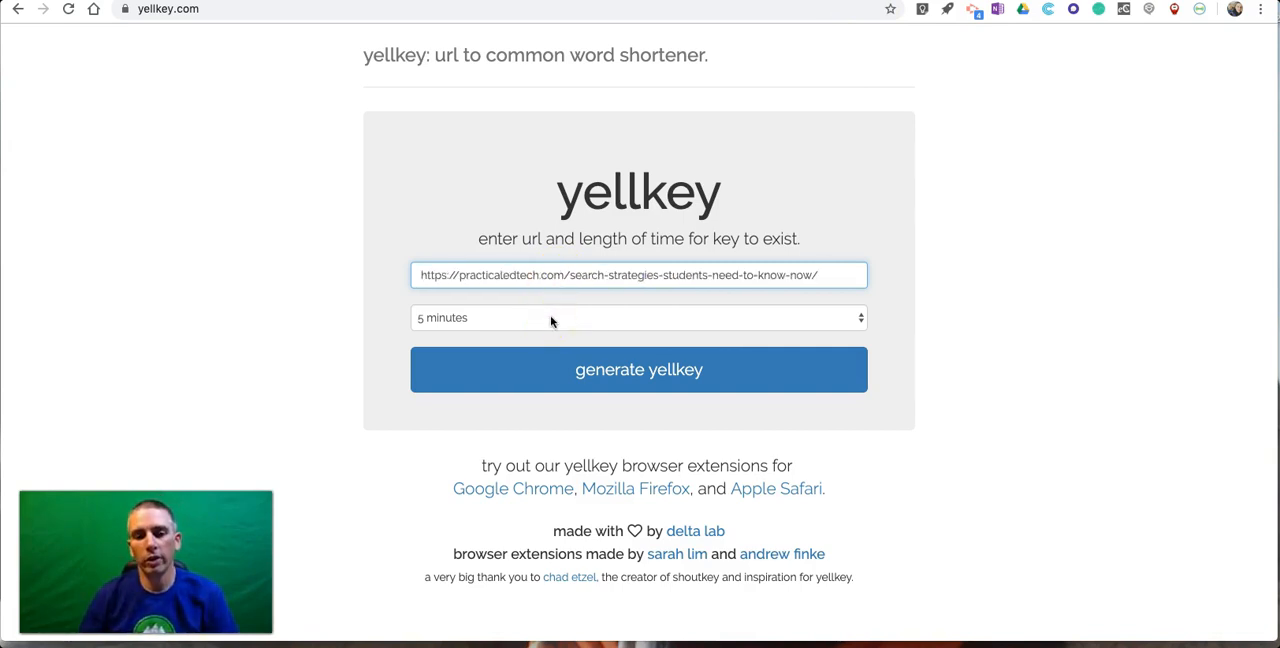
left_click(640, 316)
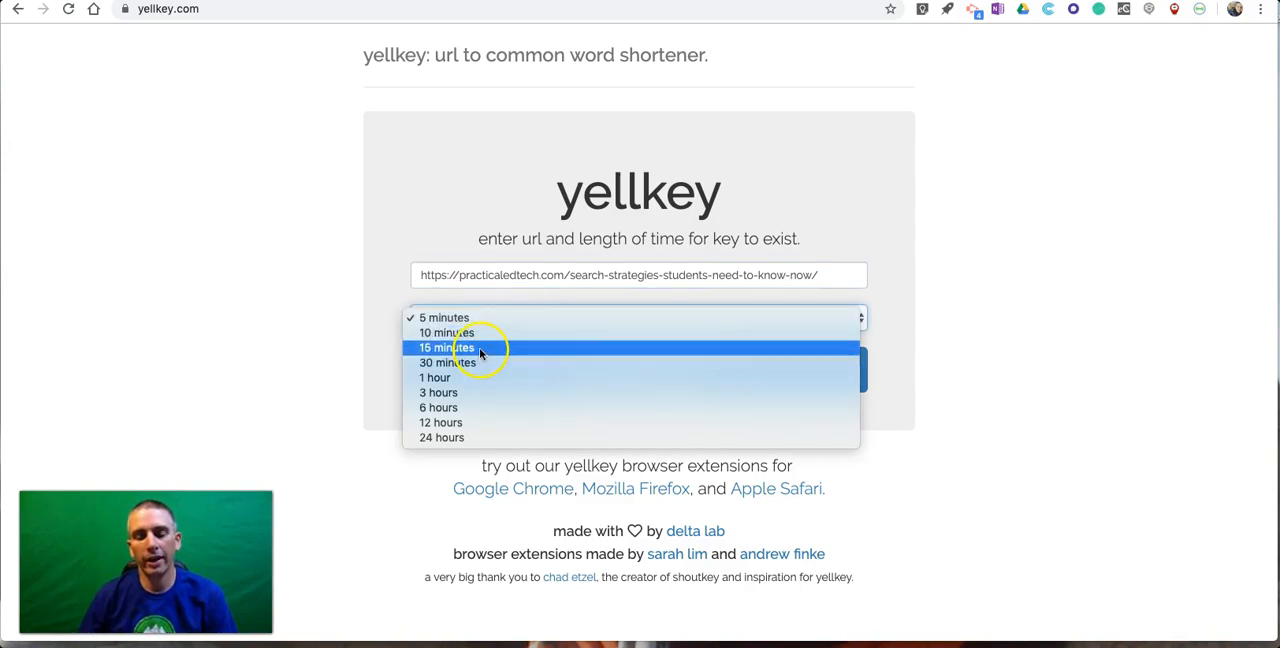
mouse_move(448, 362)
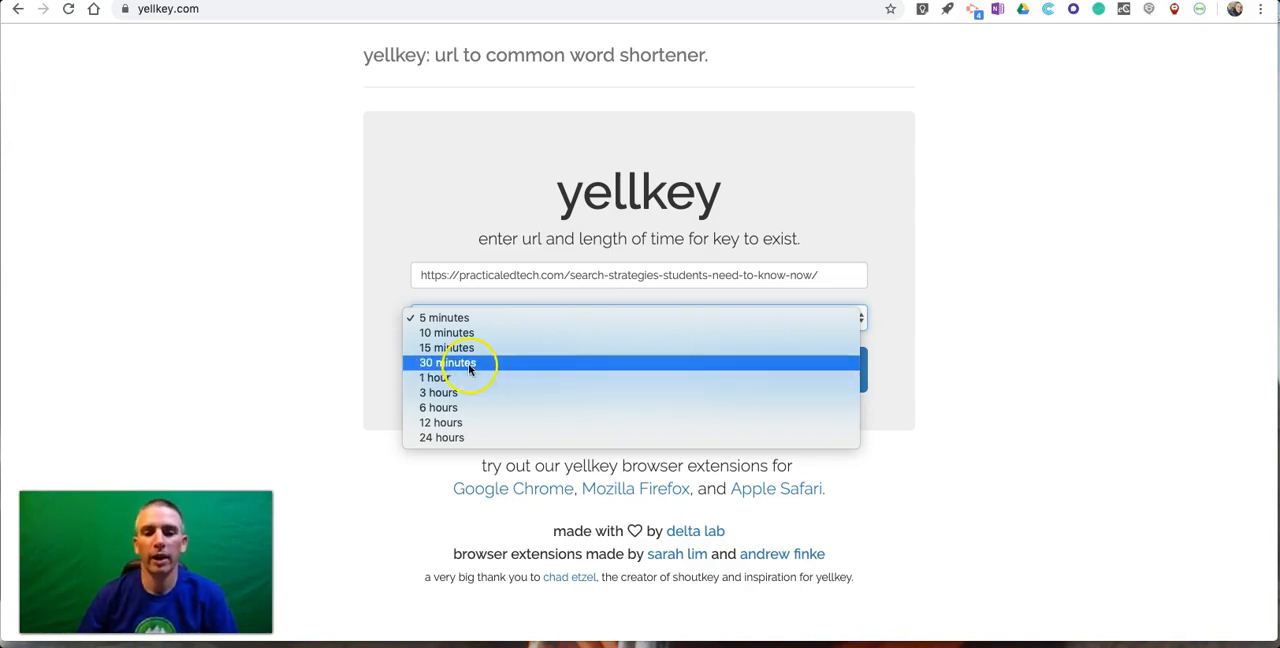
mouse_move(448, 332)
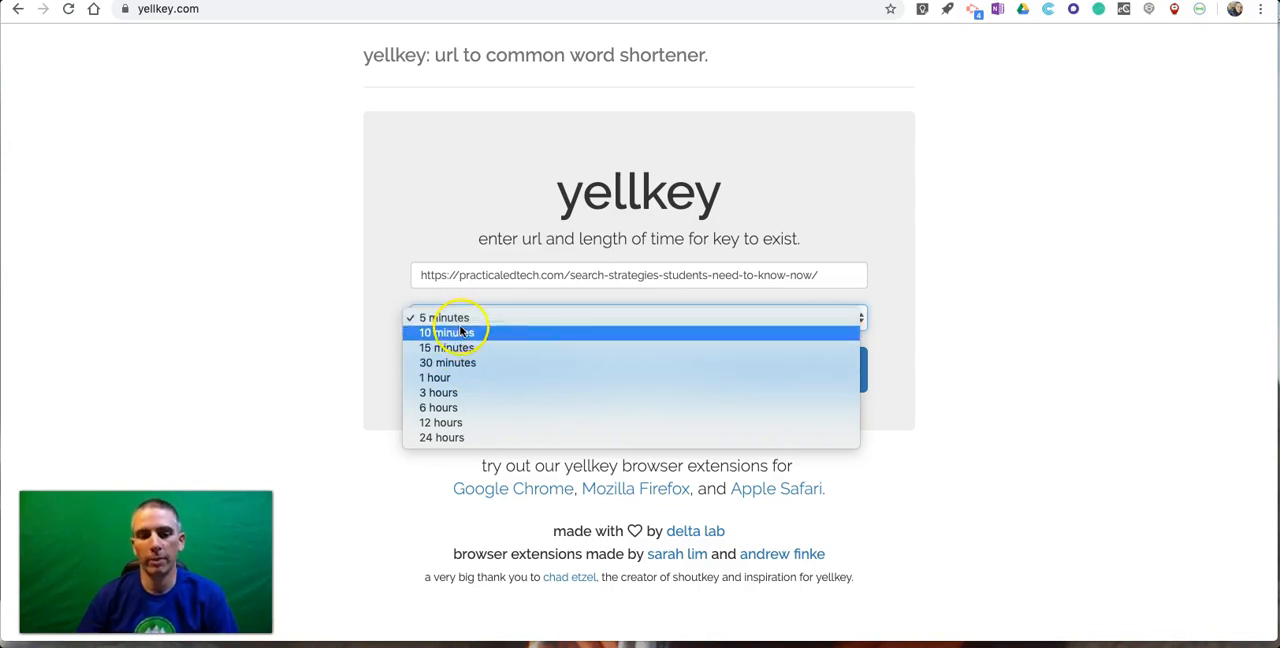
mouse_move(448, 362)
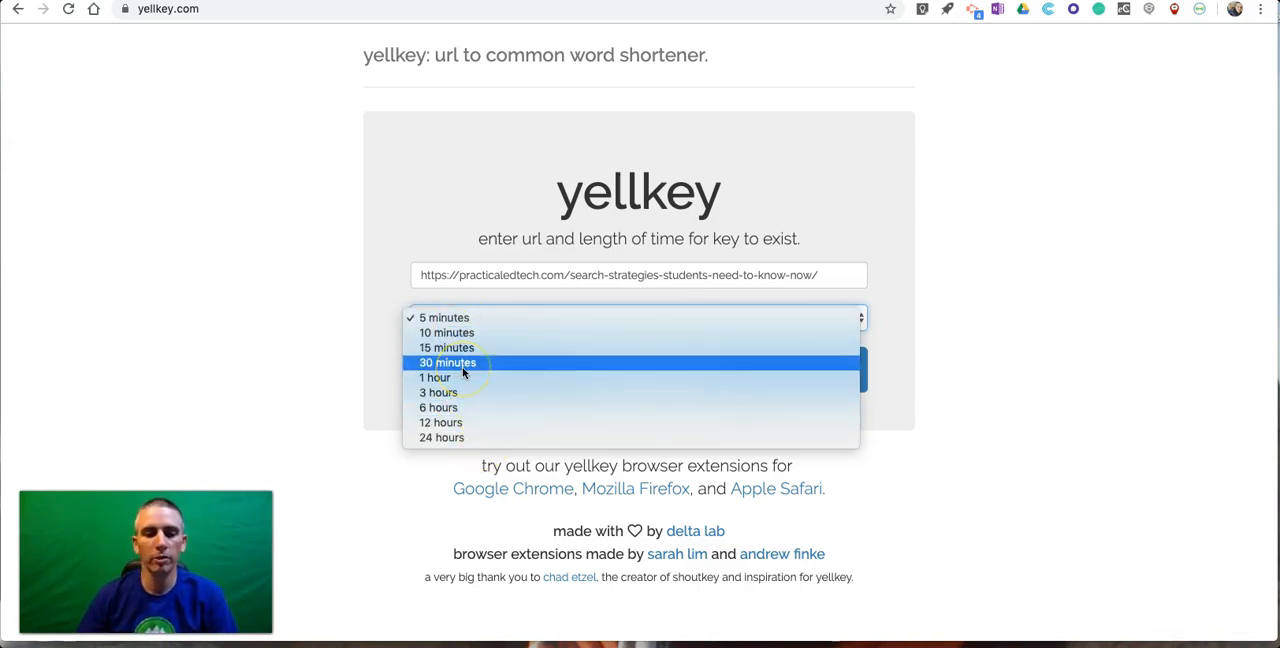
left_click(446, 348)
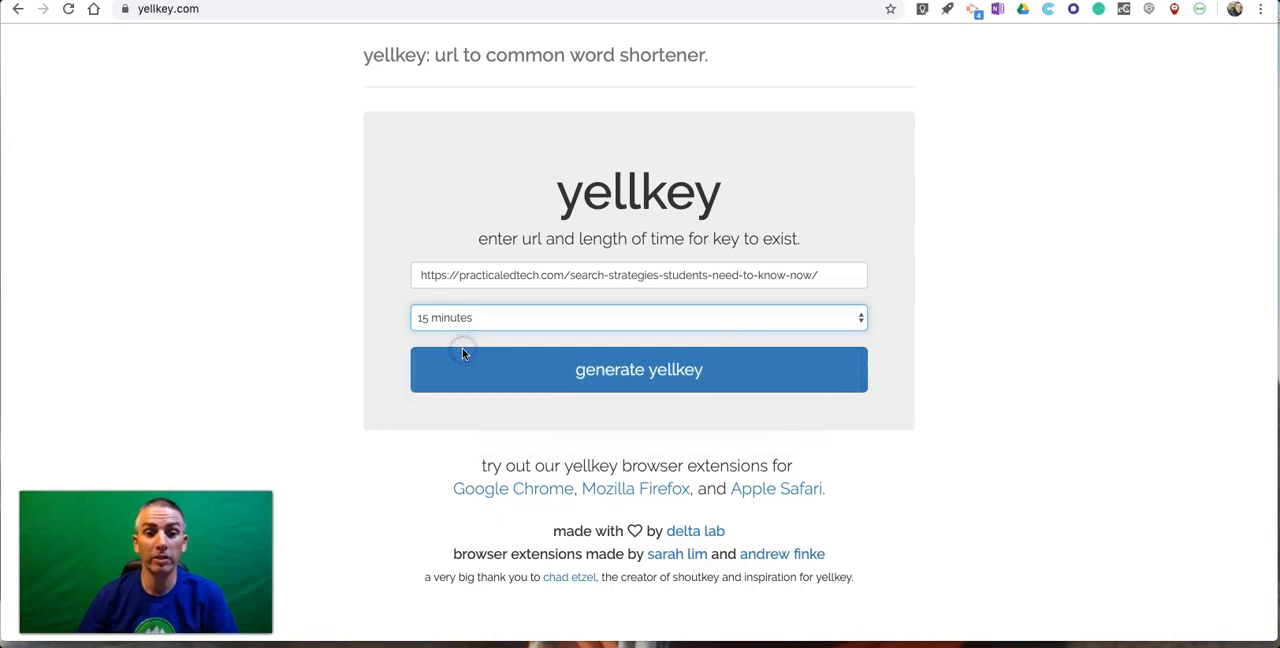
left_click(640, 368)
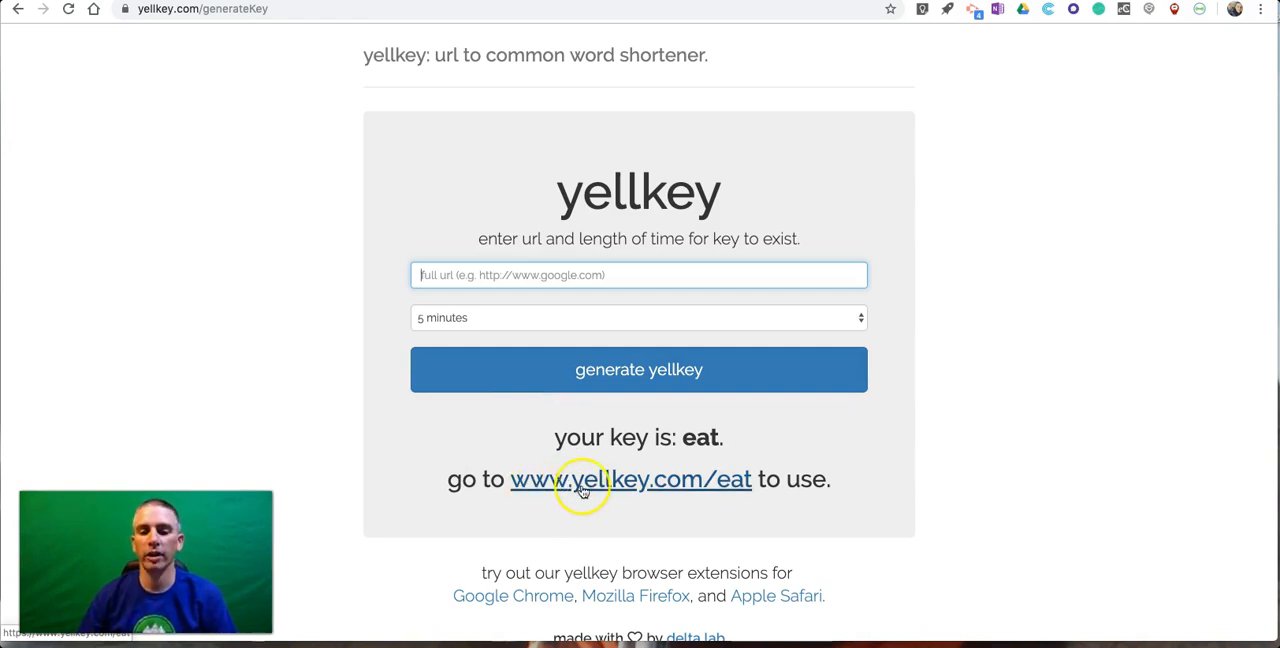
mouse_move(680, 490)
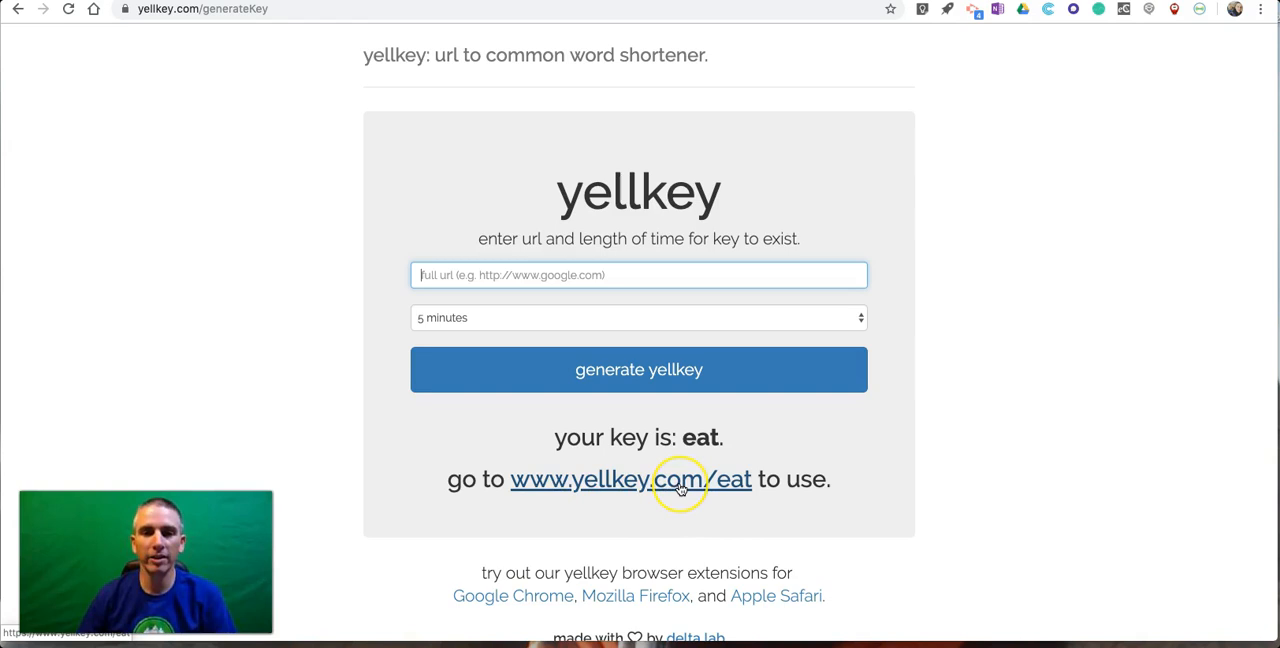